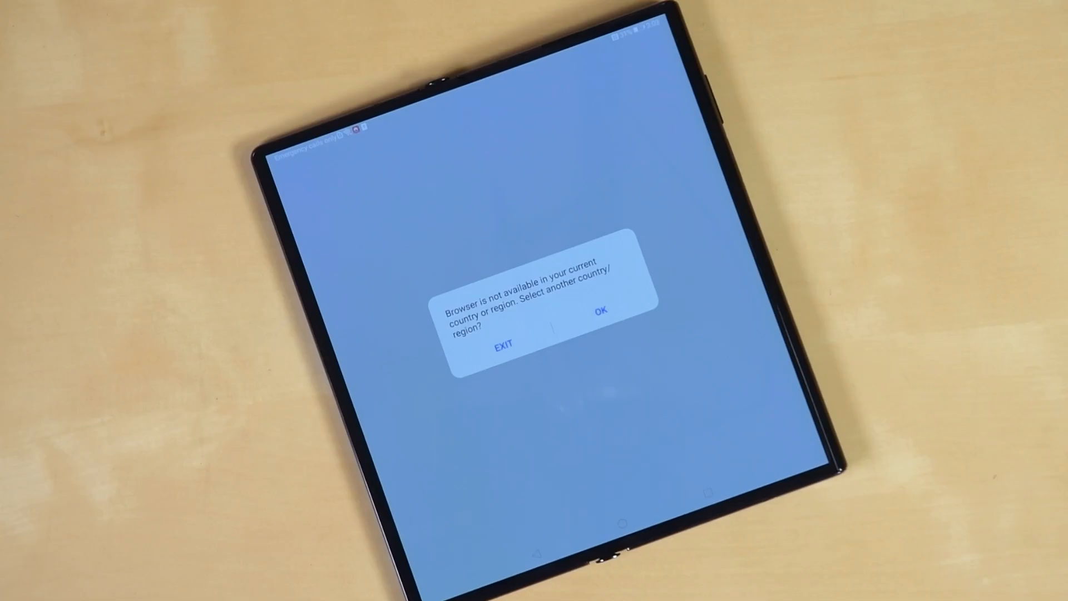
Scroll the Featured feed past Top Rated Apps and collections down to Must Haves and More Cool Apps
{"action": "left_click", "coordinate": [600, 310]}
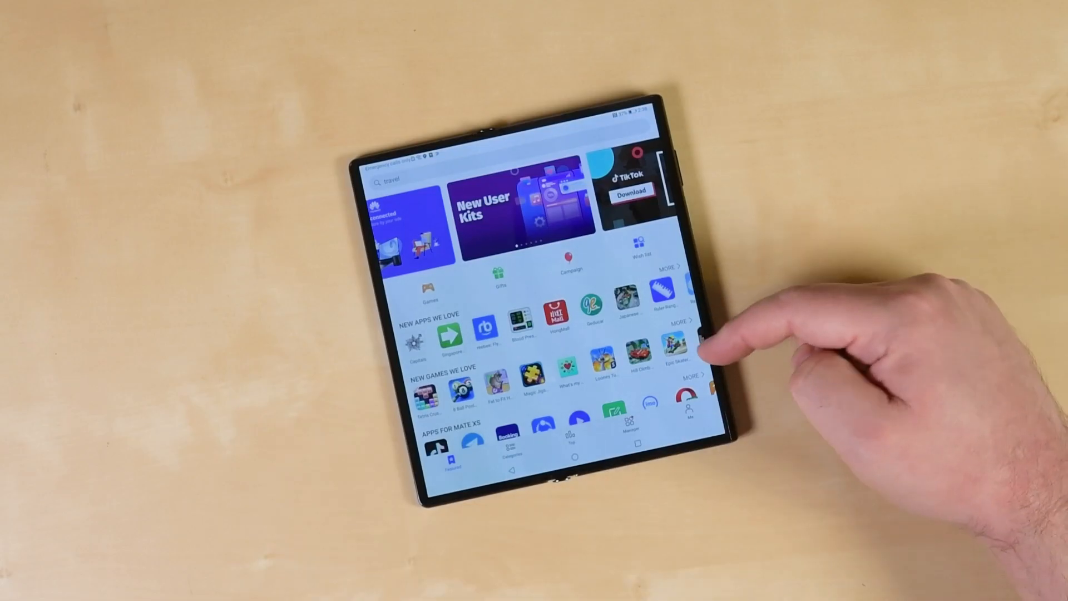
{"action": "scroll", "scroll_direction": "down", "scroll_amount": 3}
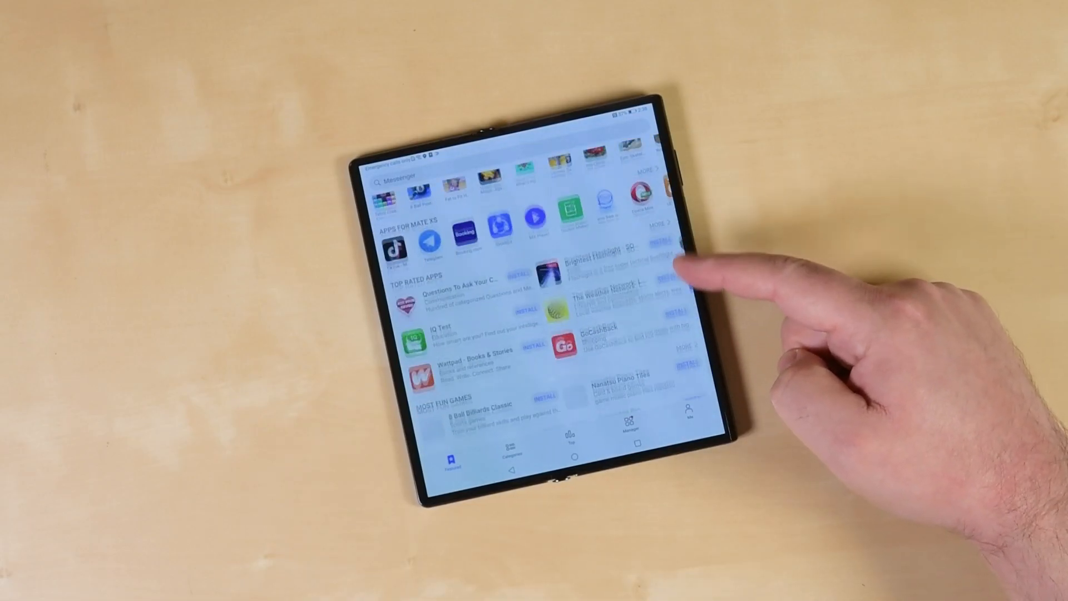
{"action": "scroll", "scroll_direction": "down", "scroll_amount": 3}
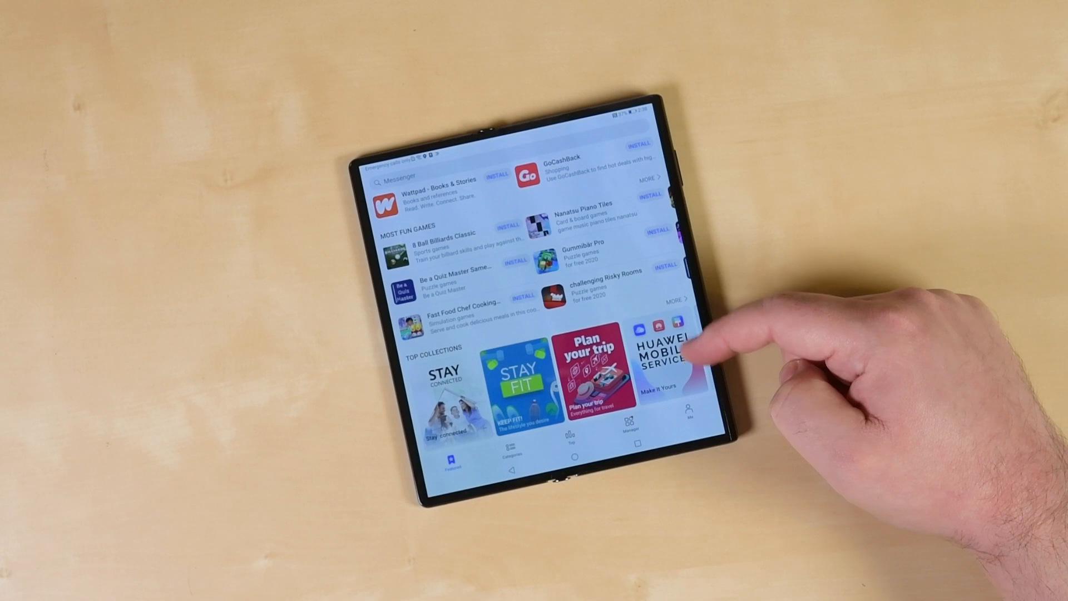
{"action": "scroll", "scroll_direction": "down", "scroll_amount": 3}
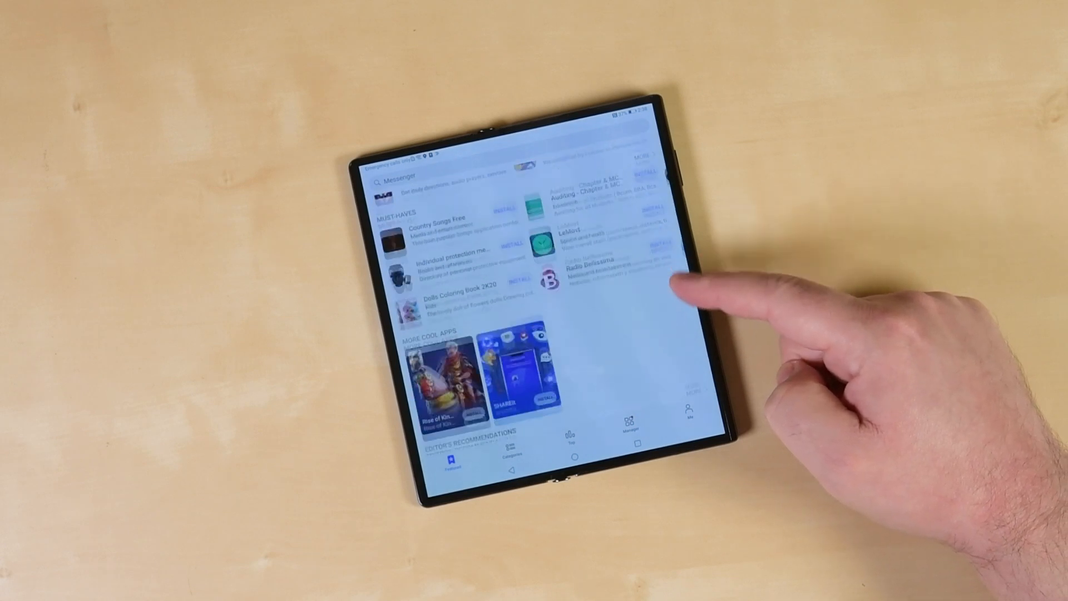